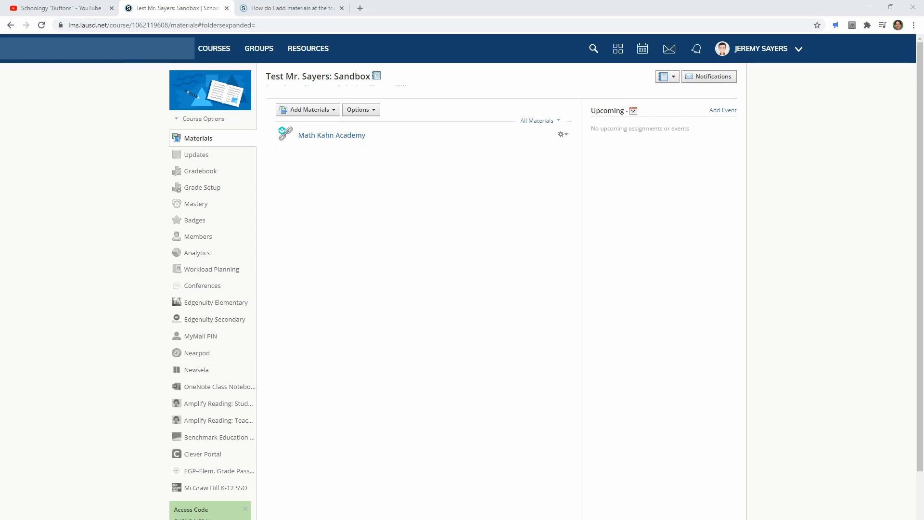
pyautogui.moveTo(396, 199)
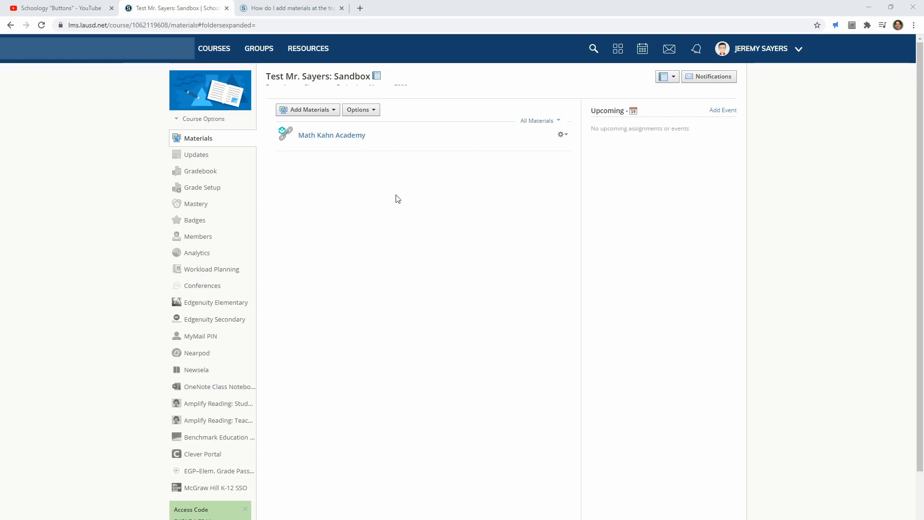
pyautogui.moveTo(333, 113)
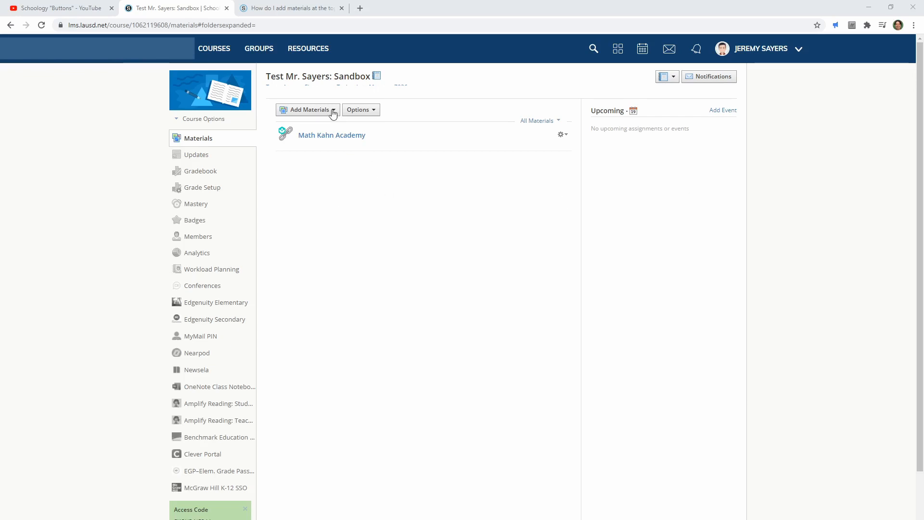
# Step: Start a new page item from Add Materials > Add Page
pyautogui.click(307, 109)
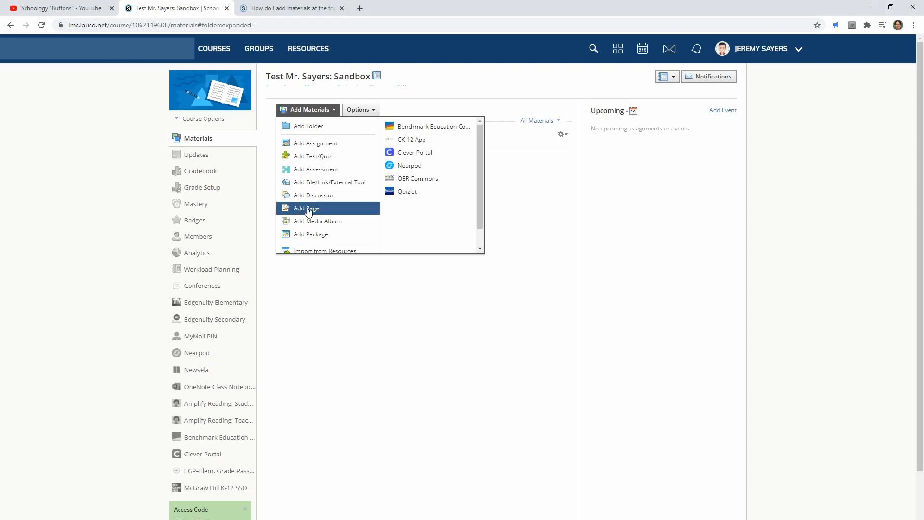
pyautogui.click(306, 208)
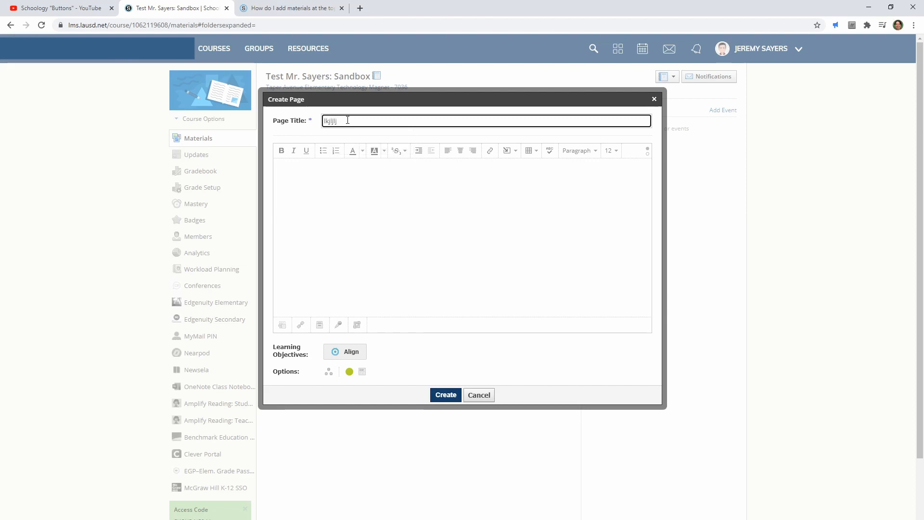
# Step: Insert the Google Classroom image file into the page body via Image/Media > Attach File
pyautogui.click(300, 170)
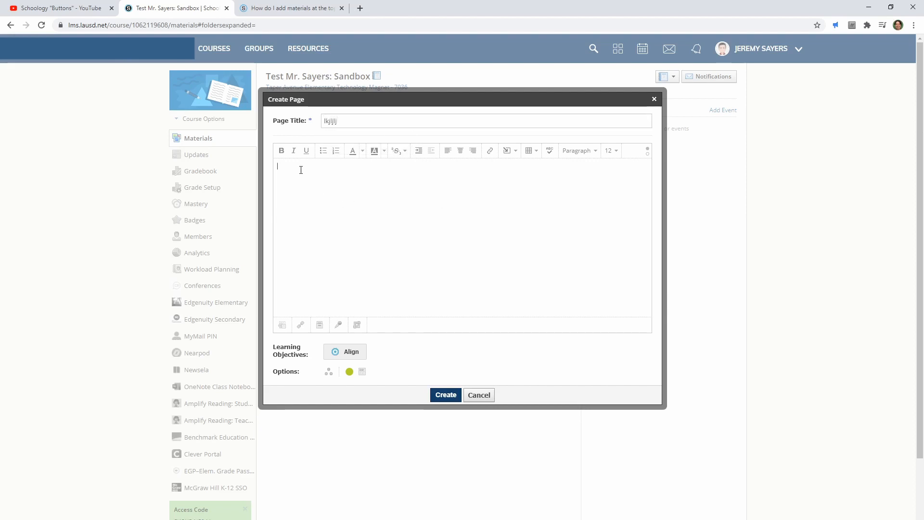
pyautogui.moveTo(528, 189)
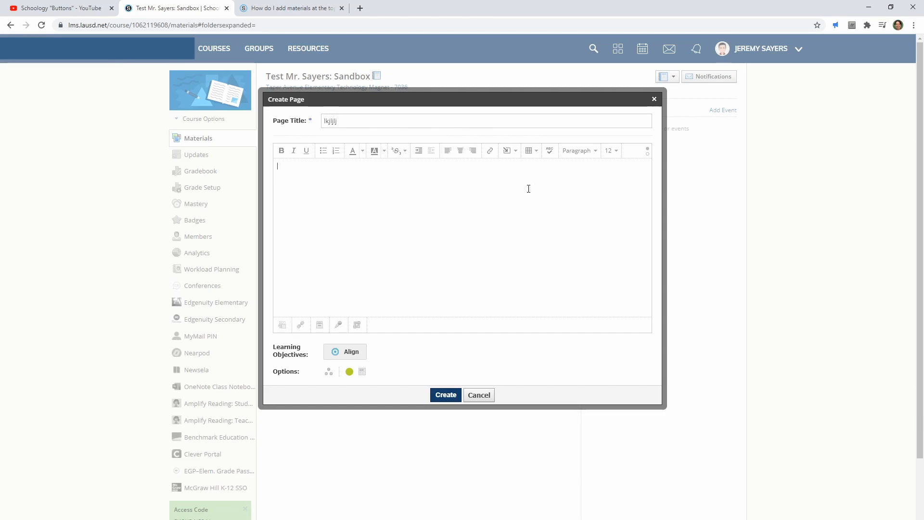
pyautogui.moveTo(539, 164)
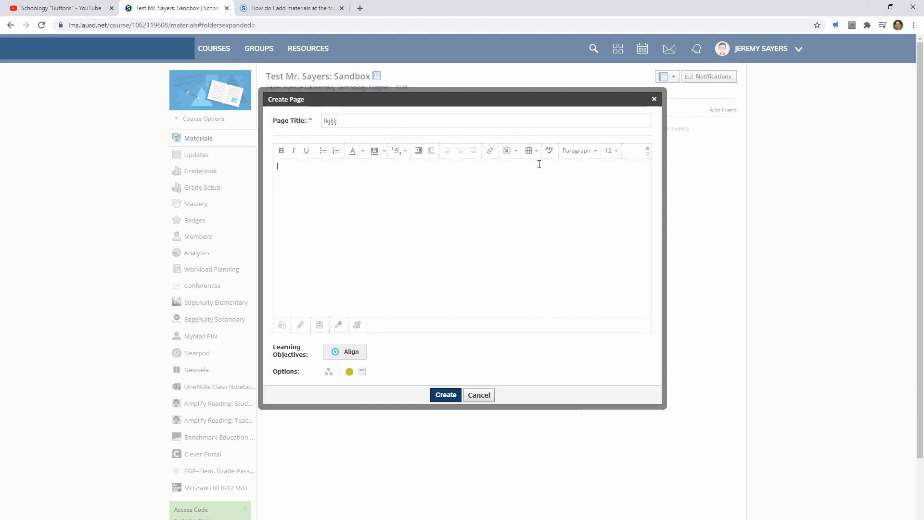
pyautogui.click(507, 150)
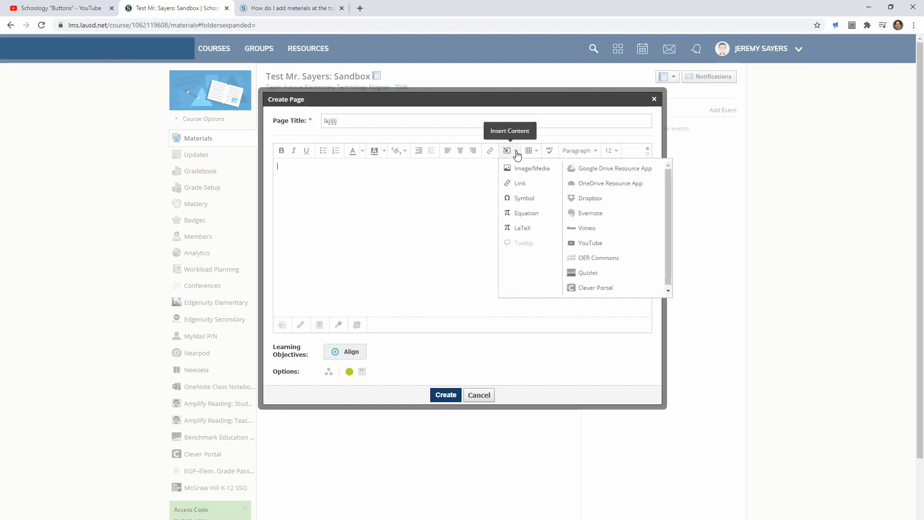
pyautogui.click(531, 168)
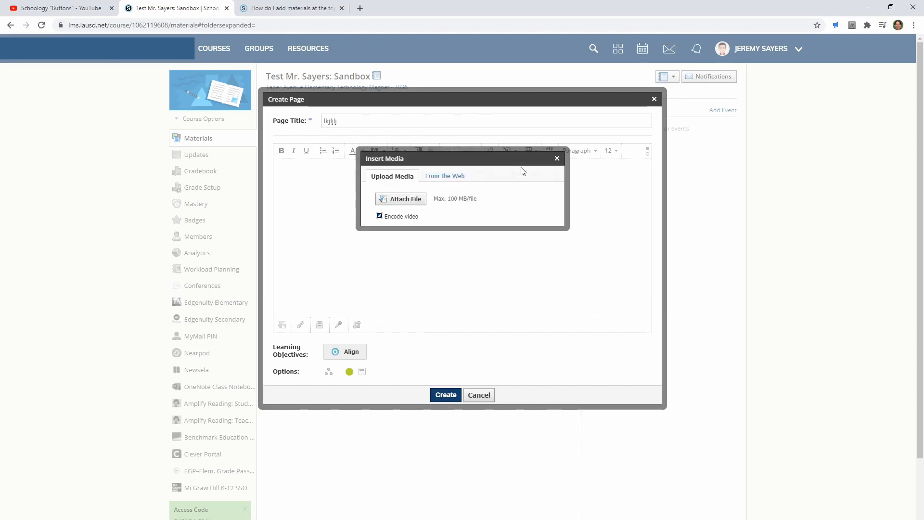
pyautogui.click(405, 198)
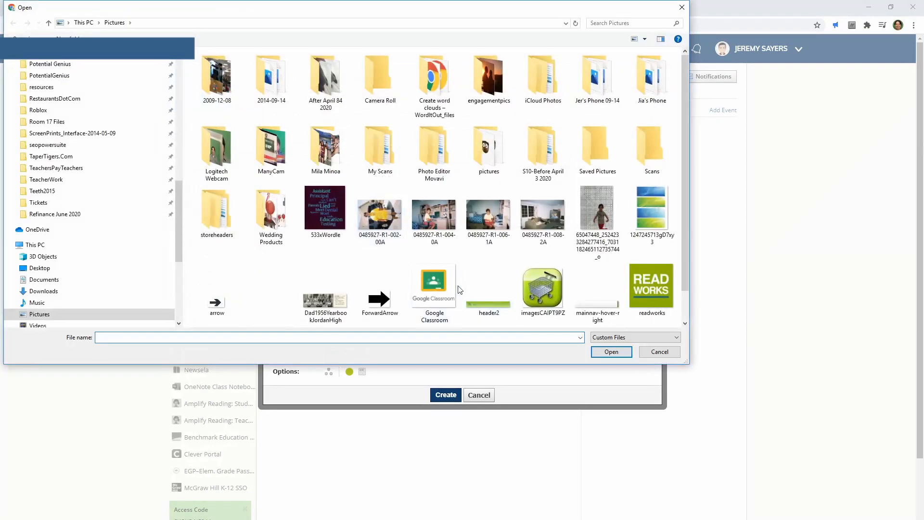
pyautogui.click(659, 352)
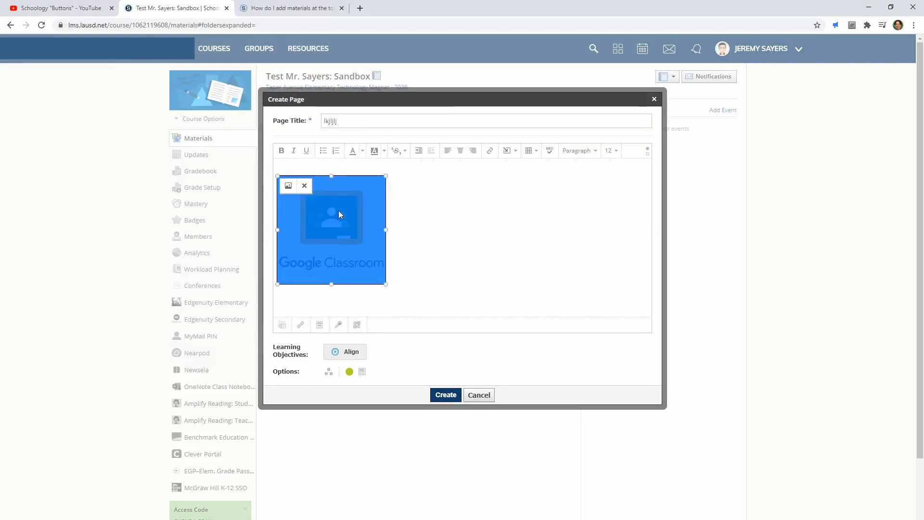
pyautogui.click(491, 150)
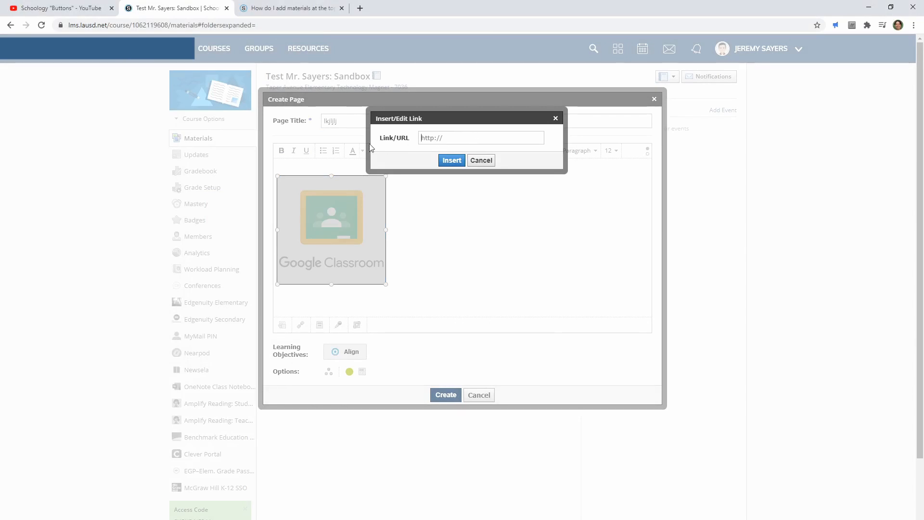
pyautogui.write('https:')
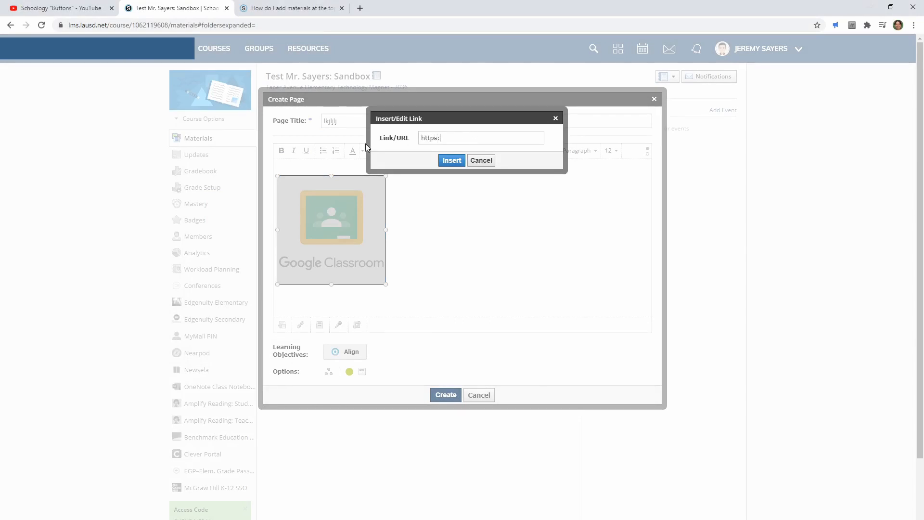
pyautogui.write('//classr')
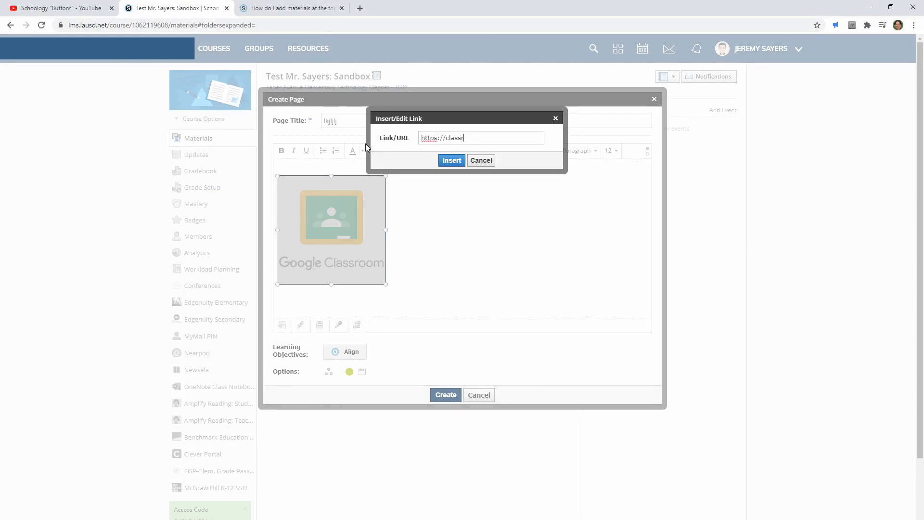
pyautogui.write('oom.google')
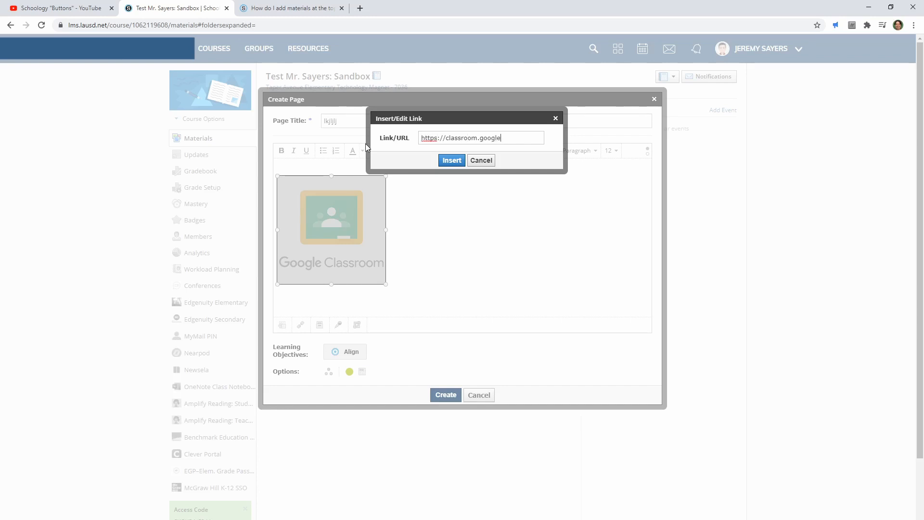
pyautogui.write('.com')
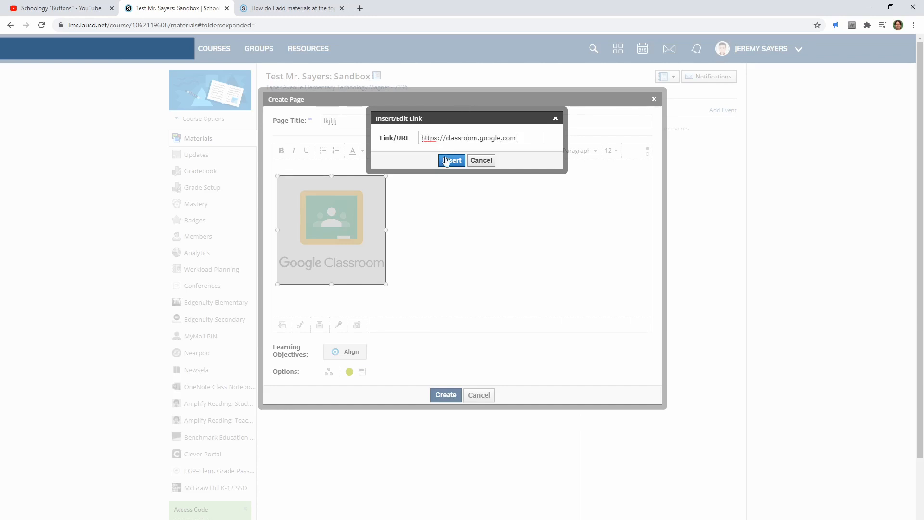
pyautogui.click(452, 160)
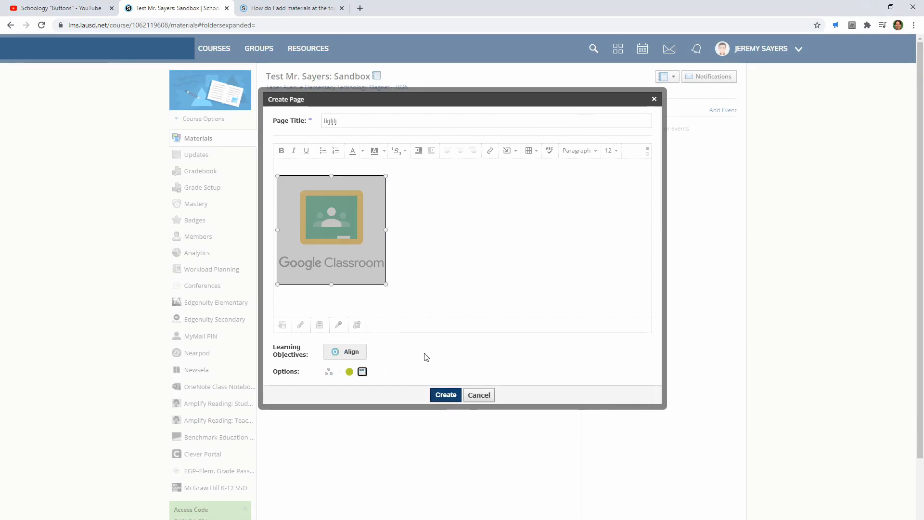
# Step: Create the page so it appears in the course materials list
pyautogui.click(446, 394)
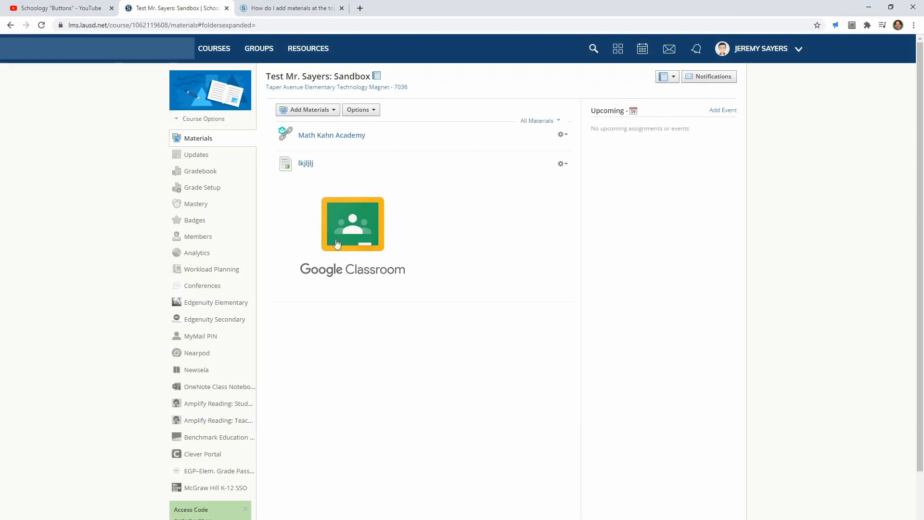
pyautogui.moveTo(454, 232)
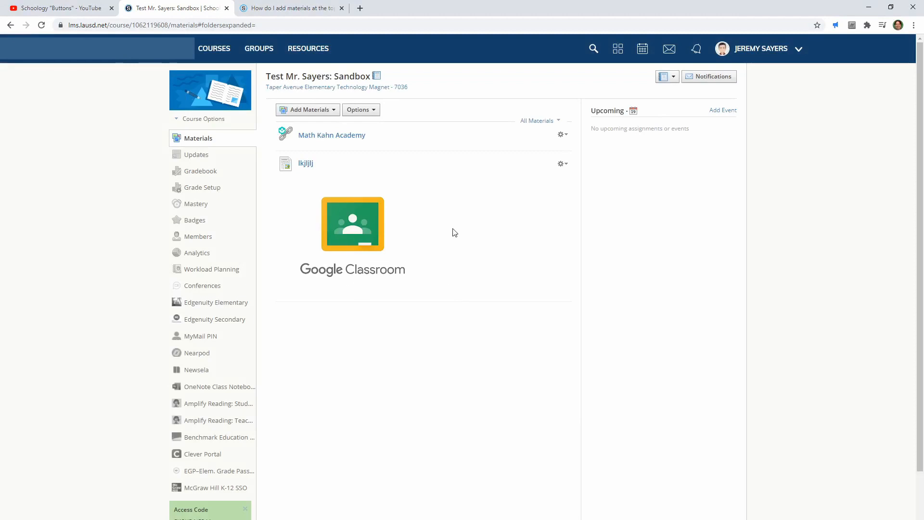
pyautogui.moveTo(320, 167)
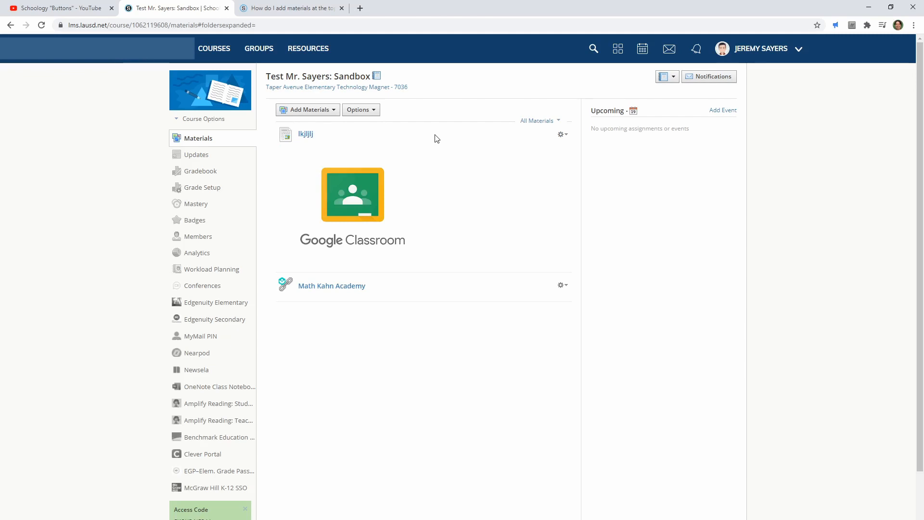
pyautogui.moveTo(349, 153)
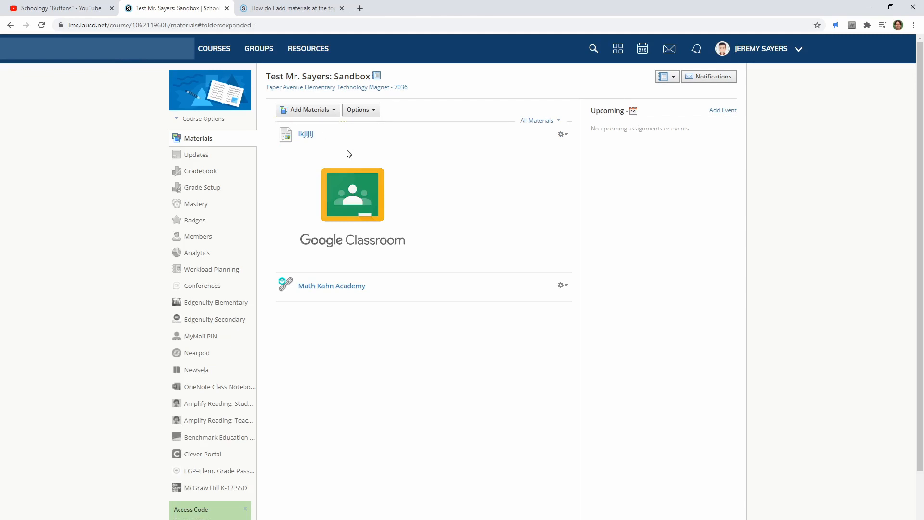
pyautogui.moveTo(353, 204)
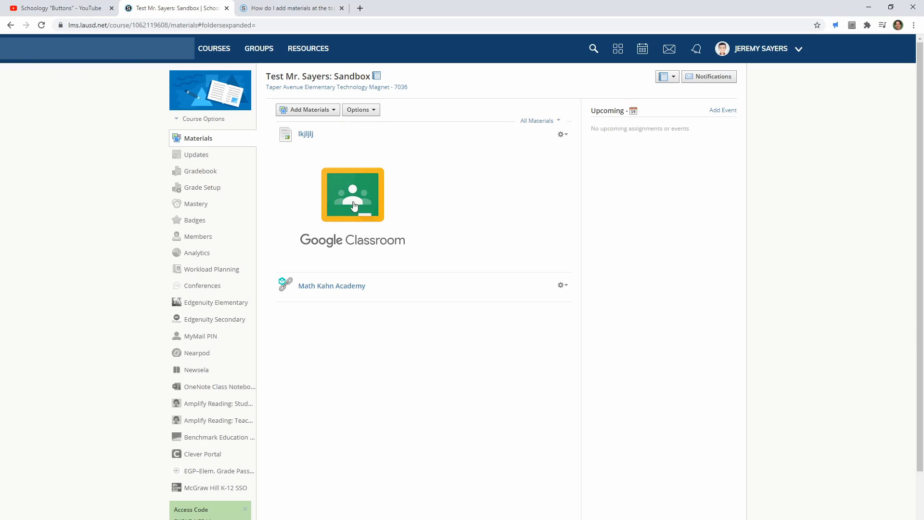
pyautogui.moveTo(436, 258)
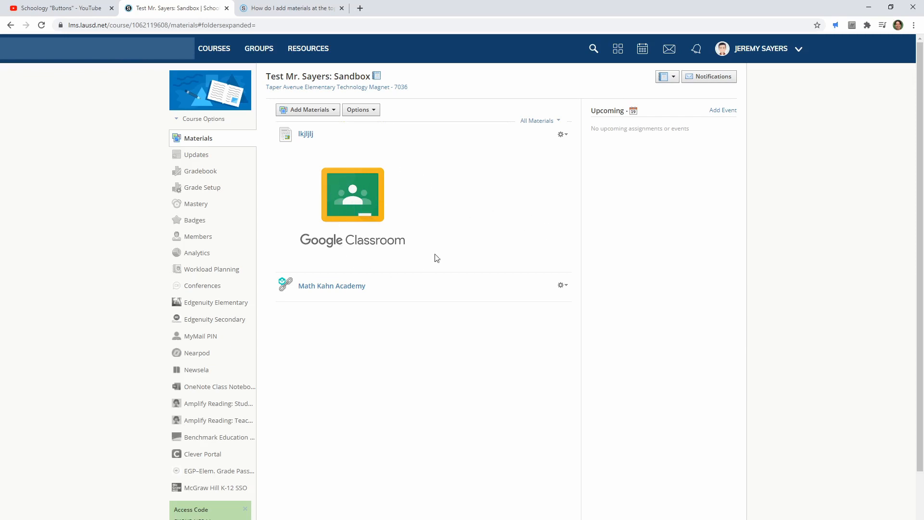
pyautogui.moveTo(447, 251)
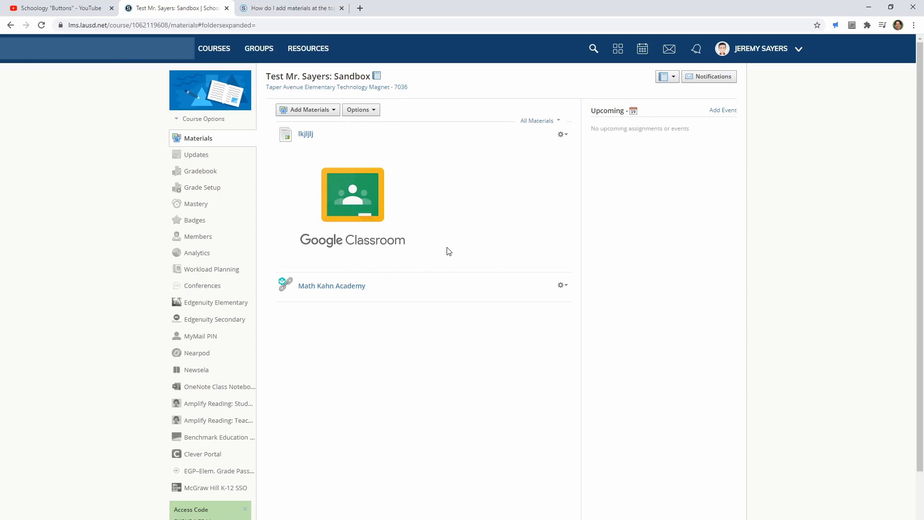